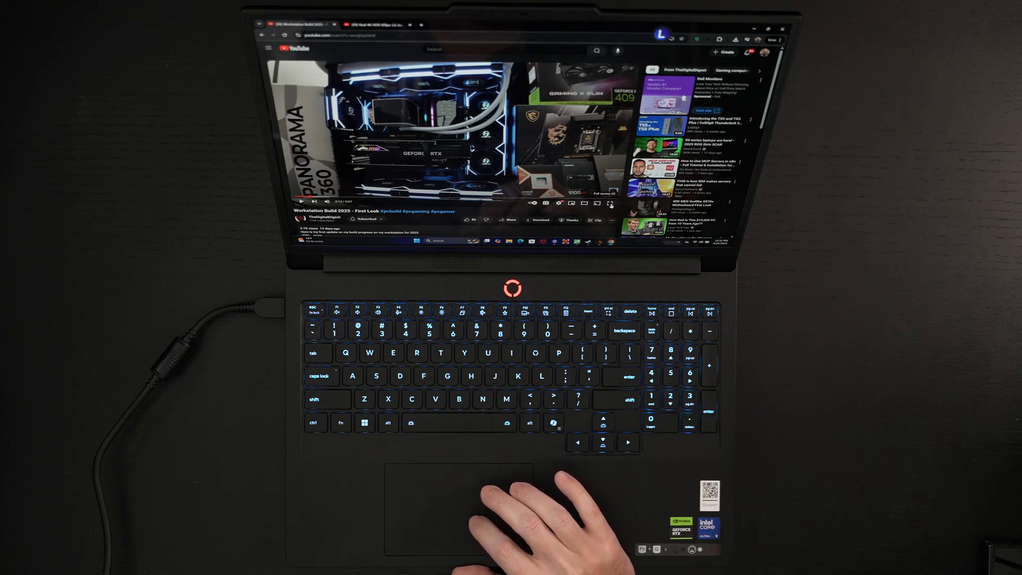
Step: Play the 'Workstation Build 2025 - First Look' YouTube video to demo the laptop speakers
{"action": "left_click", "coordinate": [610, 204]}
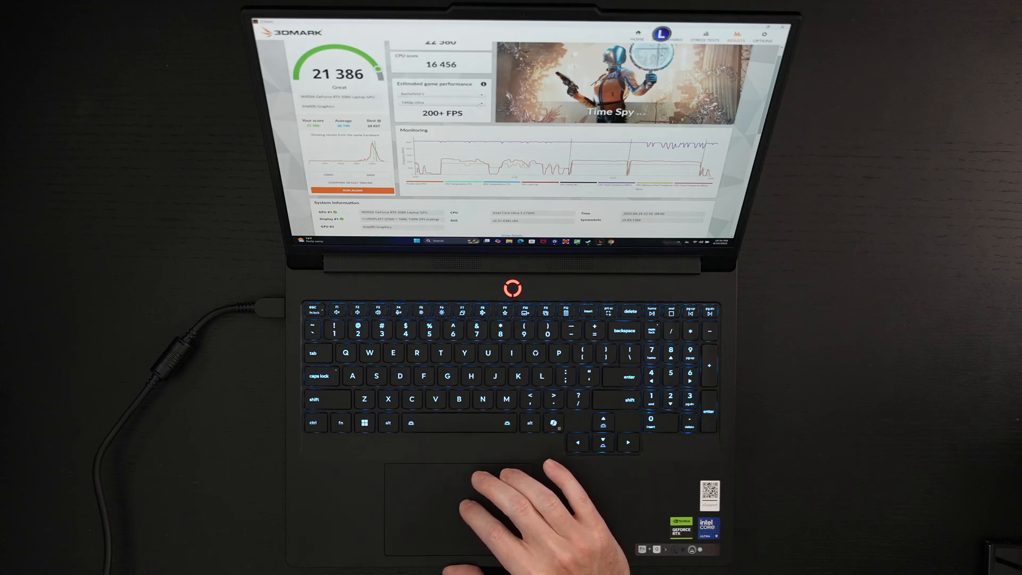
Step: Switch the Time Spy game estimate to another game, showing 90+ FPS
{"action": "left_click", "coordinate": [444, 92]}
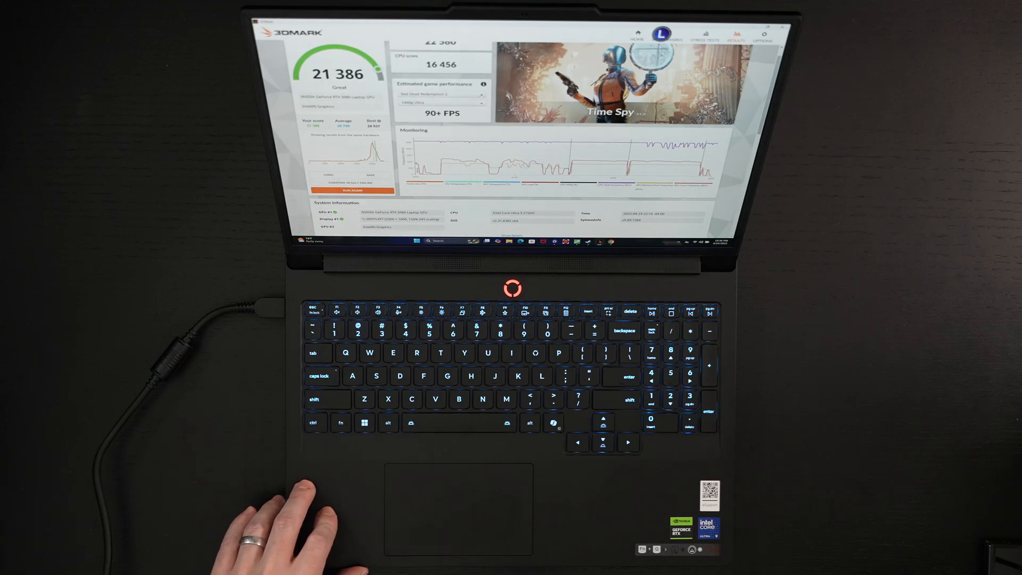
{"action": "mouse_move", "coordinate": [195, 469]}
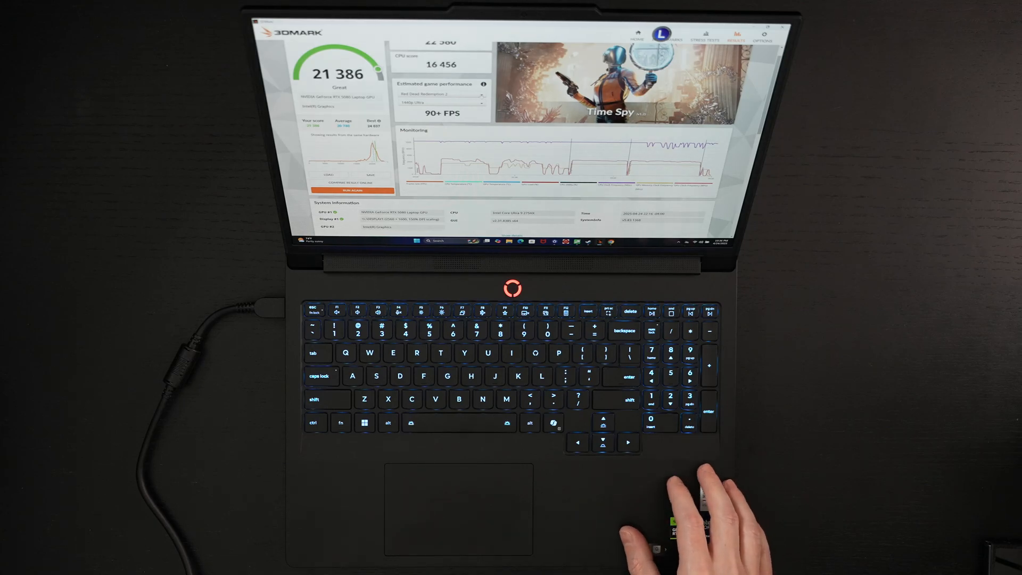
{"action": "mouse_move", "coordinate": [658, 508]}
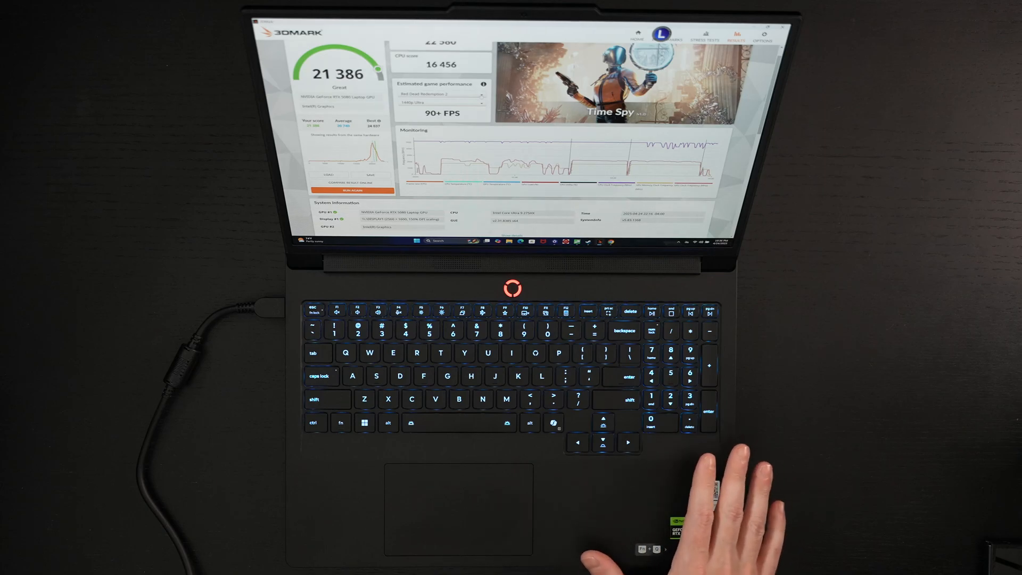
{"action": "mouse_move", "coordinate": [704, 482]}
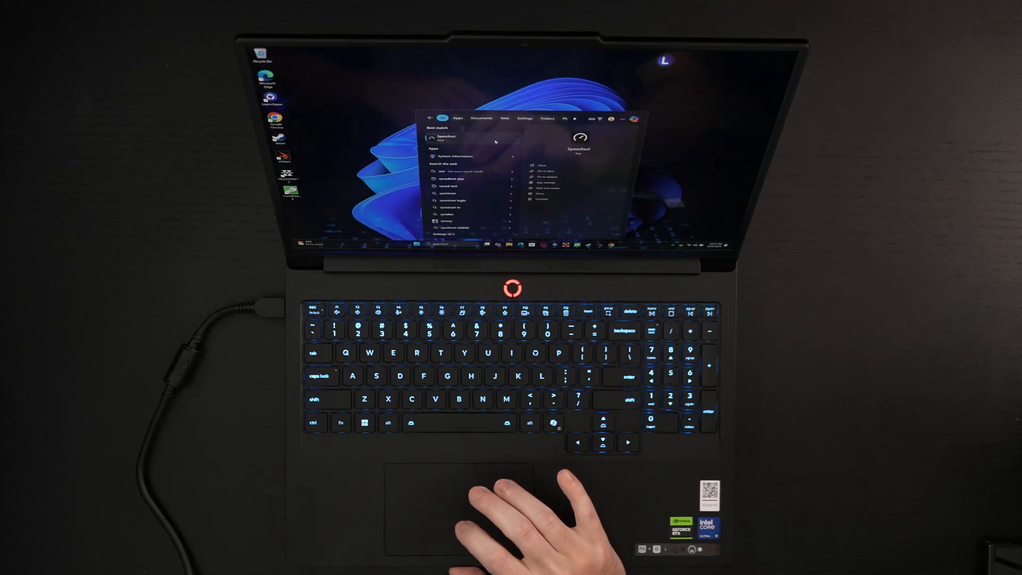
Step: Launch Speedtest from Start search and begin an internet speed test with GO
{"action": "left_click", "coordinate": [446, 139]}
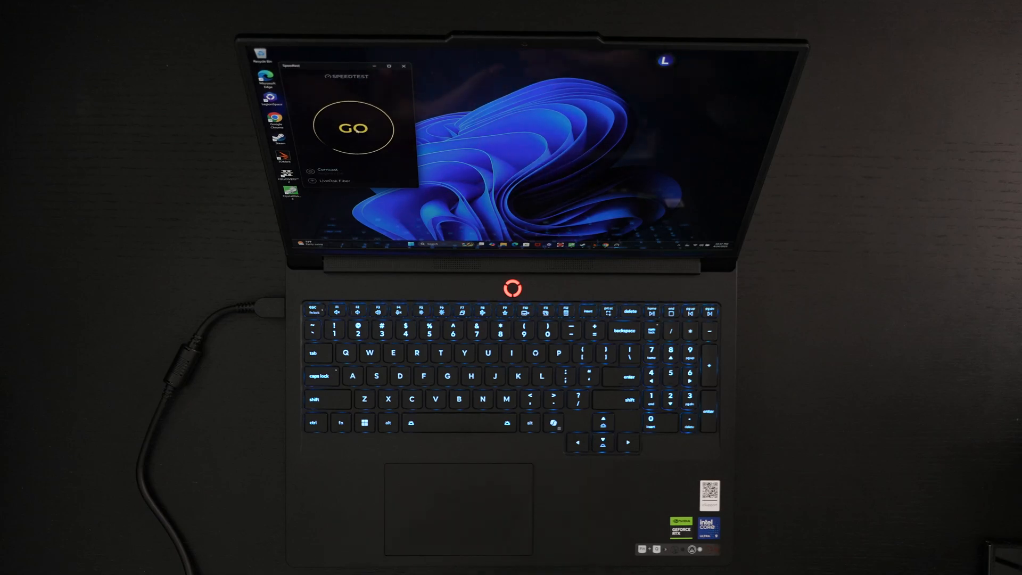
{"action": "left_click", "coordinate": [354, 128]}
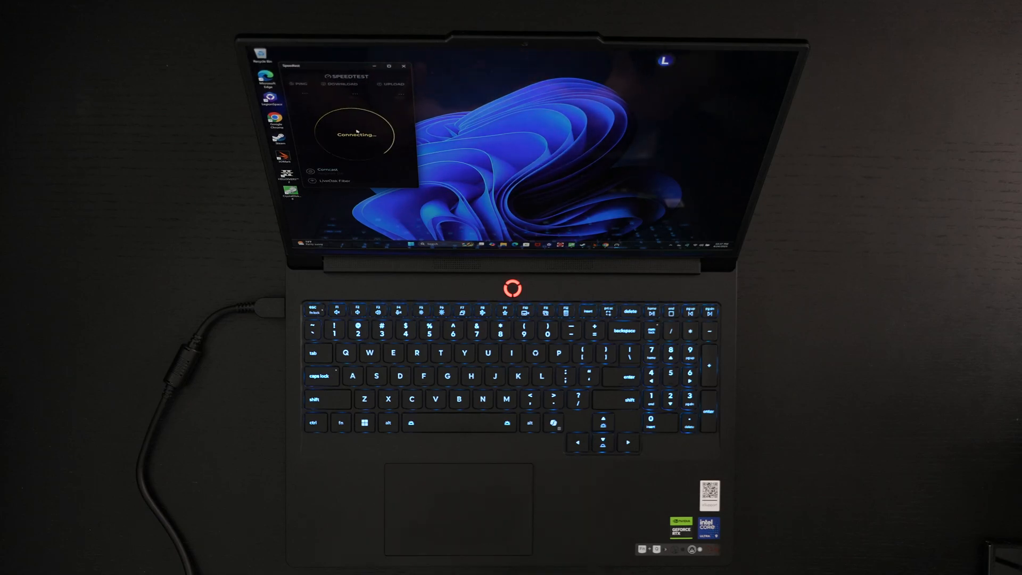